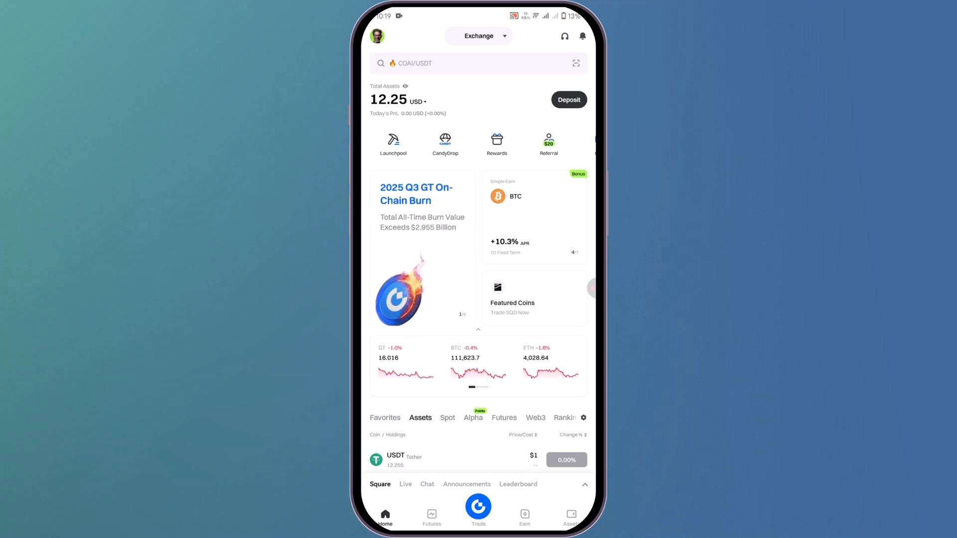
# View the USDT asset in Gate.io Spot assets, showing 12.255 USDT from a recent onchain deposit
pyautogui.click(570, 516)
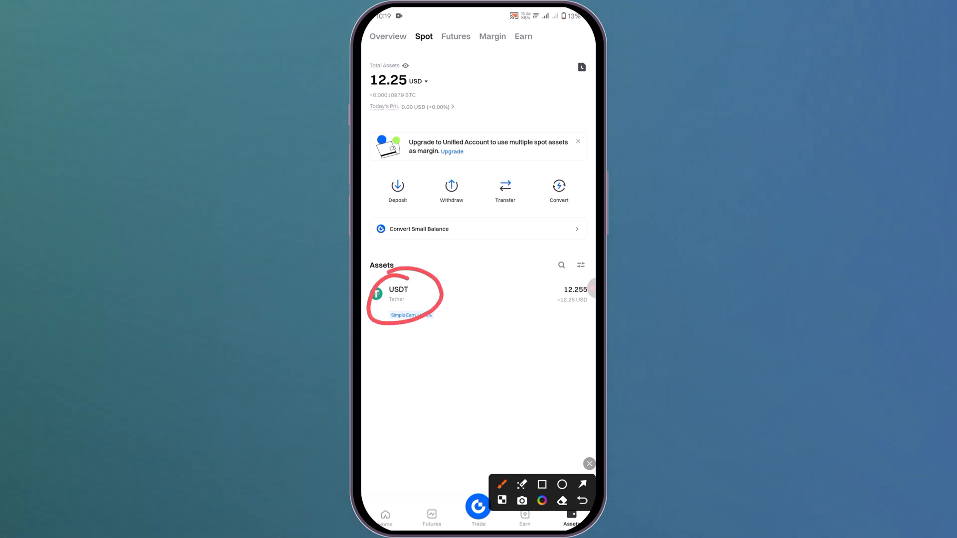
pyautogui.click(581, 484)
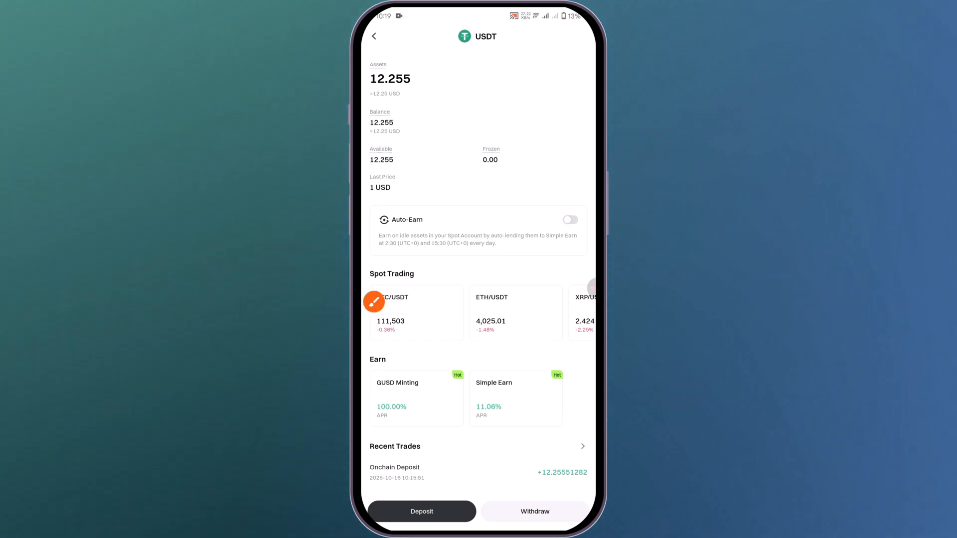
pyautogui.click(374, 301)
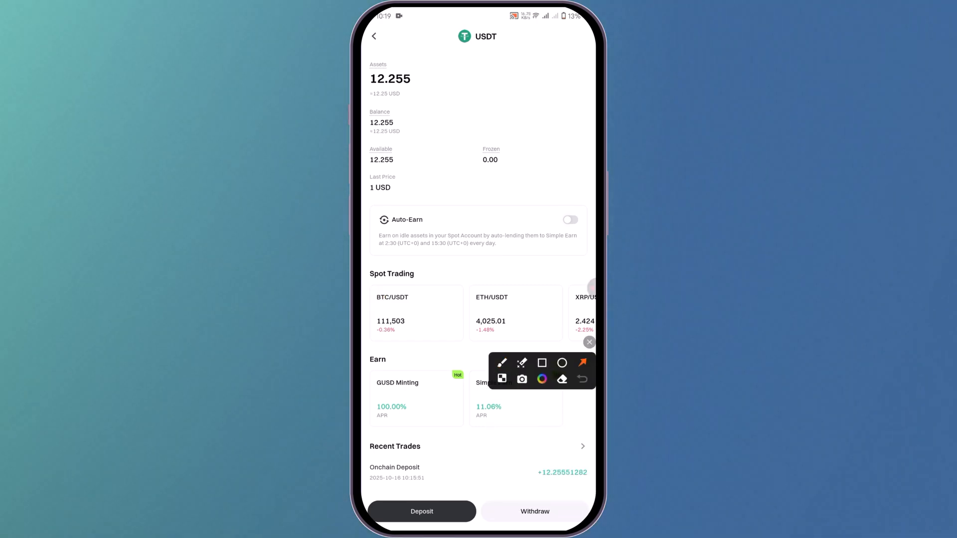
pyautogui.click(588, 342)
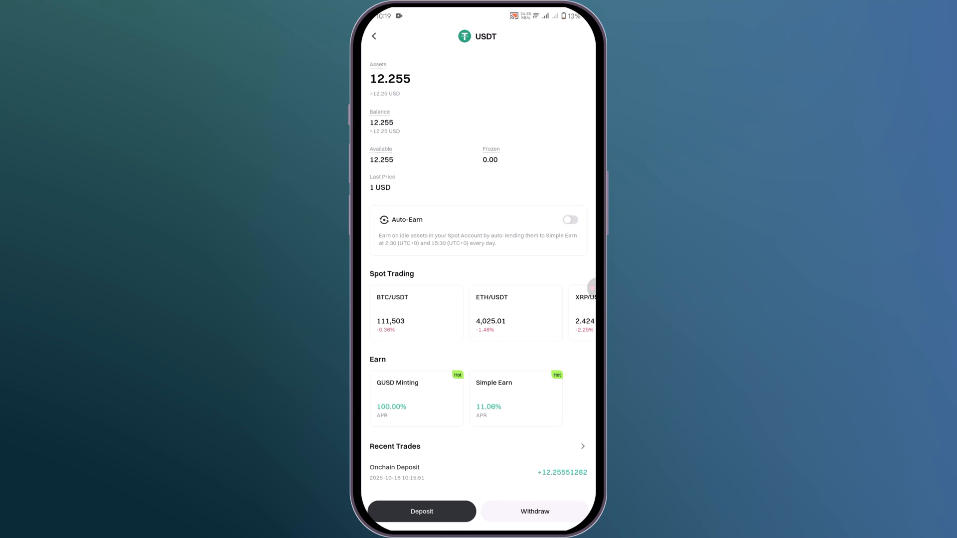
pyautogui.click(534, 512)
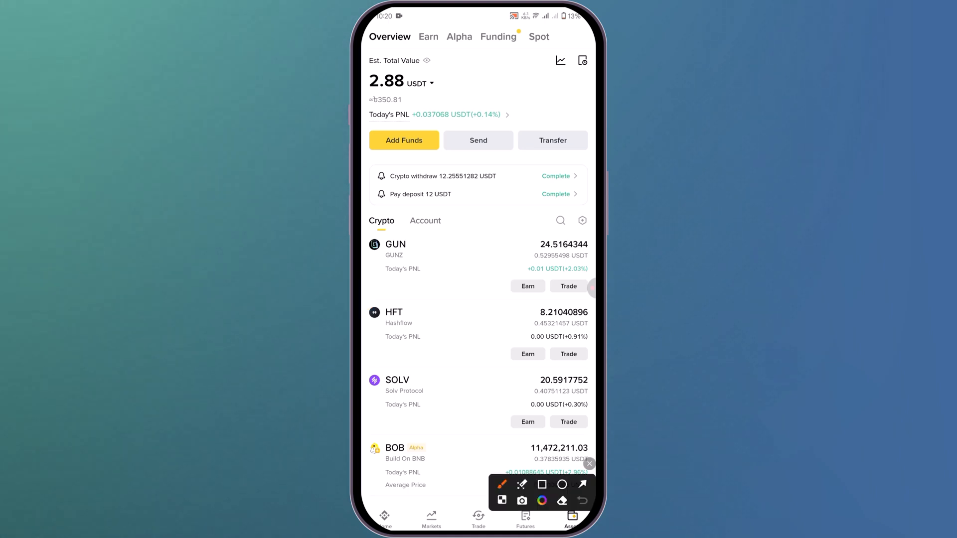
# Start a Binance on-chain USDT deposit via Add Funds to reach the network list
pyautogui.click(583, 485)
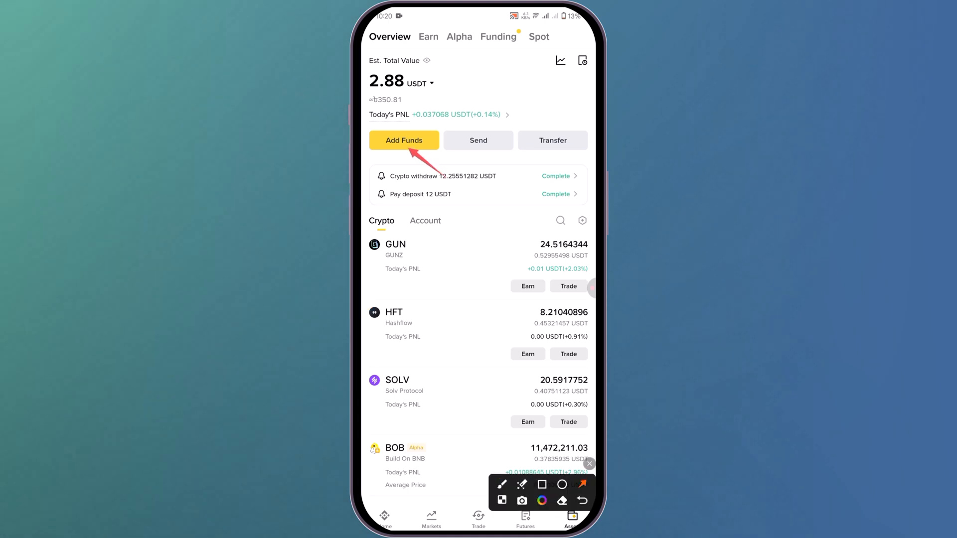
pyautogui.click(404, 141)
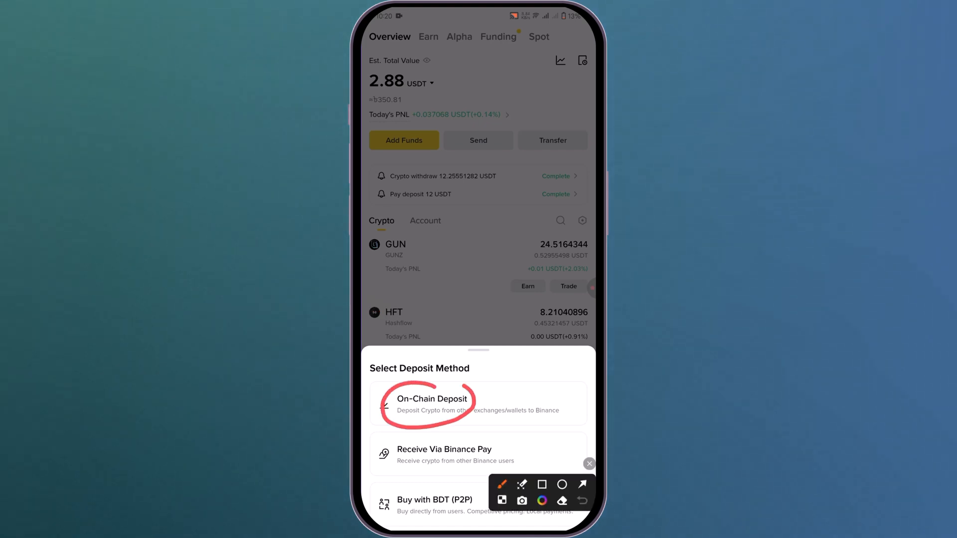
pyautogui.click(430, 403)
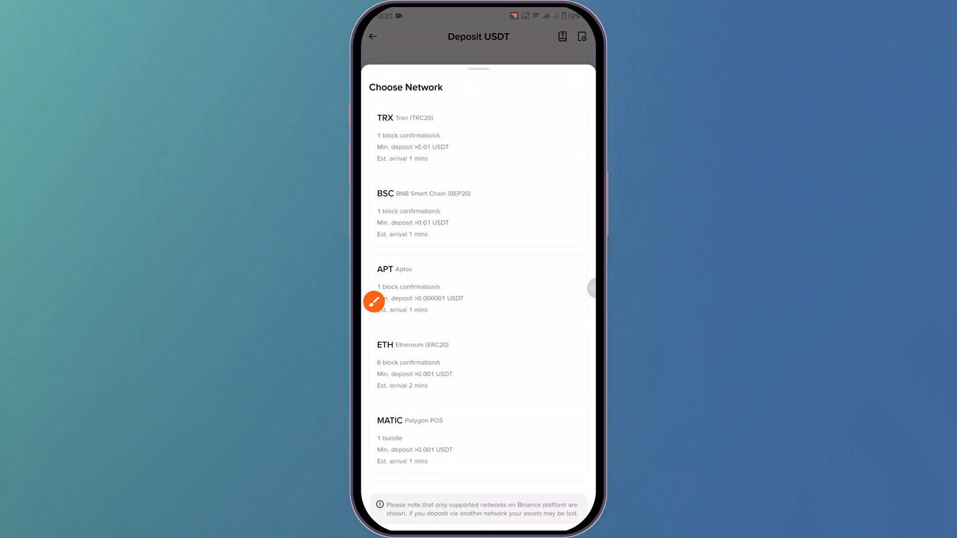
# Choose BSC BNB Smart Chain (BEP20) to show the USDT deposit address and QR code
pyautogui.click(373, 301)
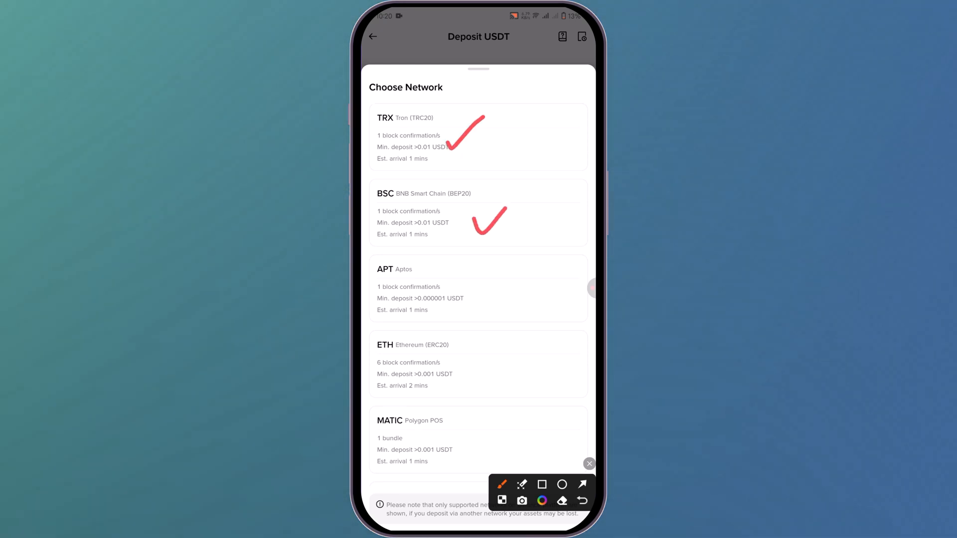
pyautogui.click(588, 464)
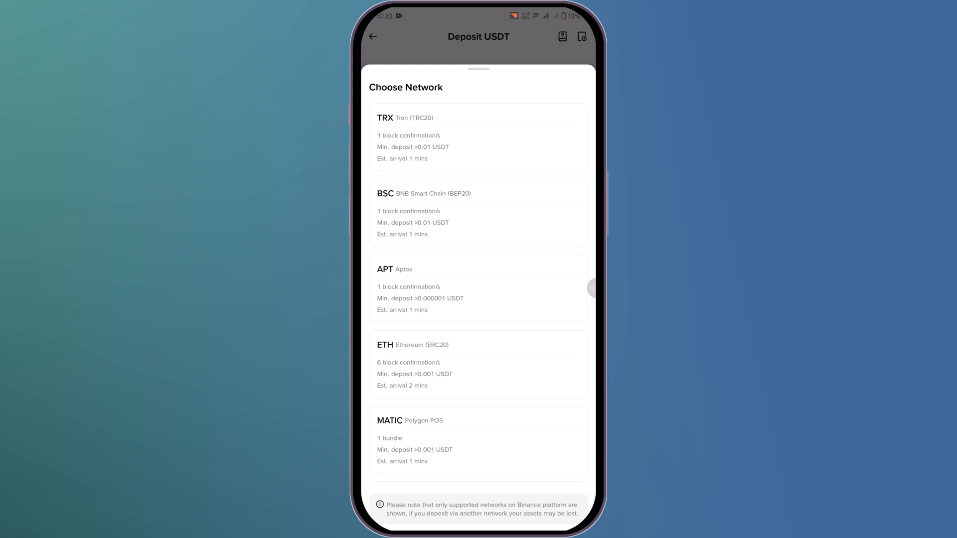
pyautogui.scroll(-3)
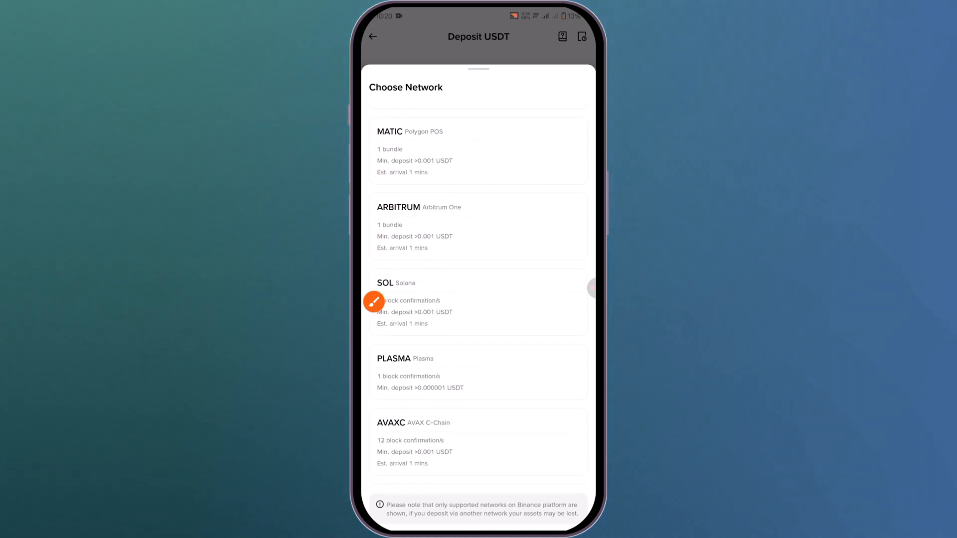
pyautogui.scroll(3)
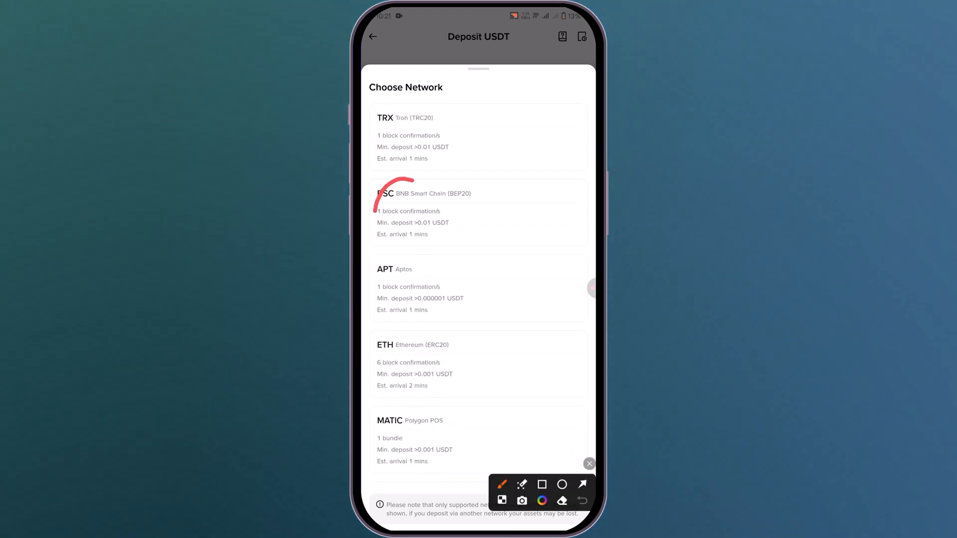
pyautogui.click(589, 464)
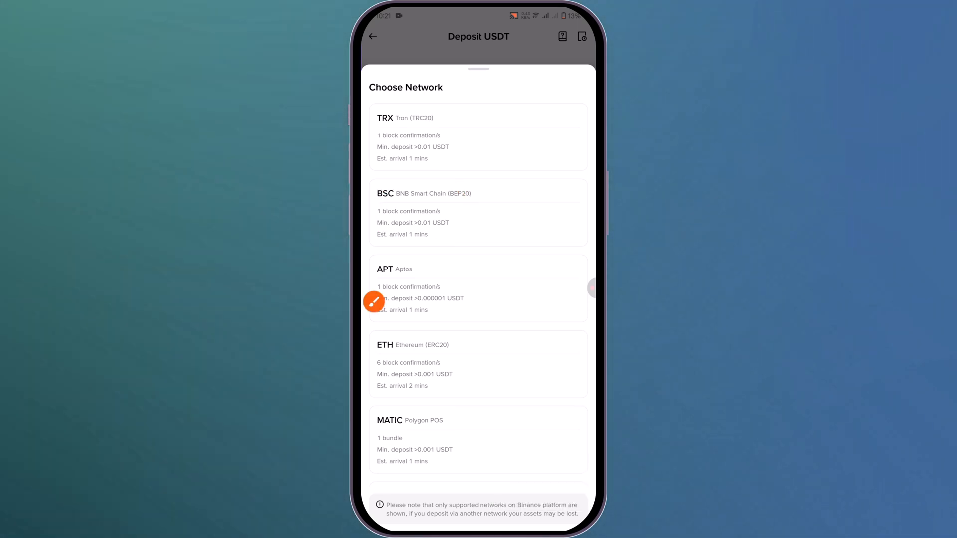
pyautogui.click(478, 213)
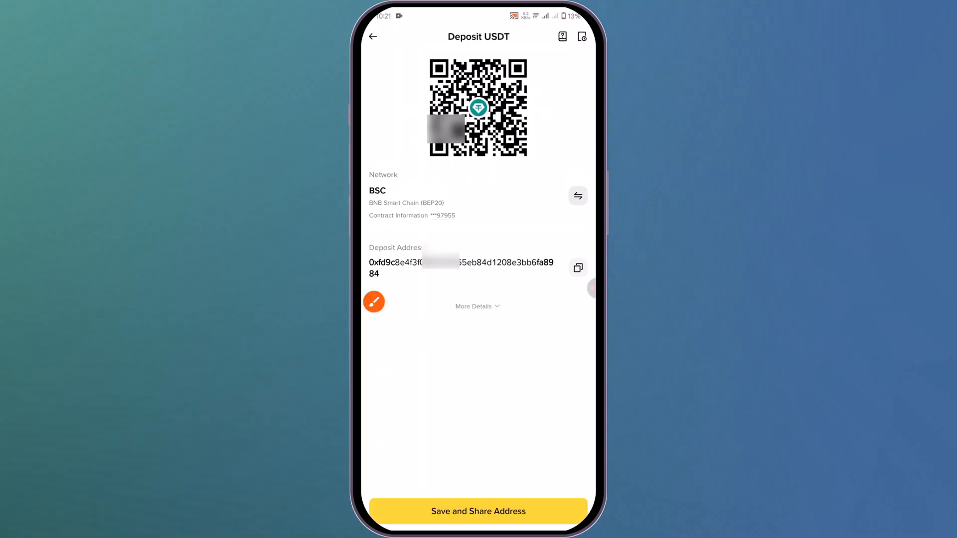
# Copy the Binance BEP20 USDT deposit address to the clipboard
pyautogui.click(374, 301)
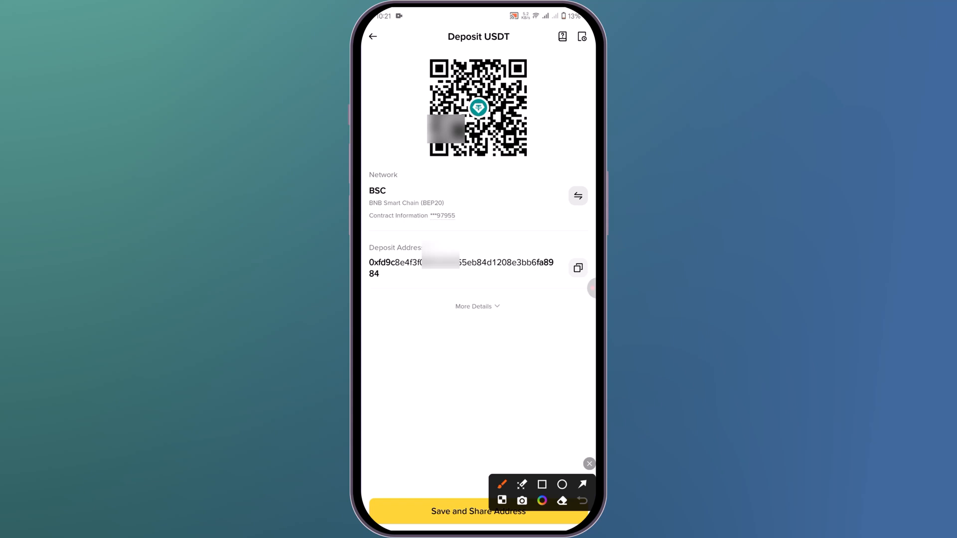
pyautogui.click(582, 485)
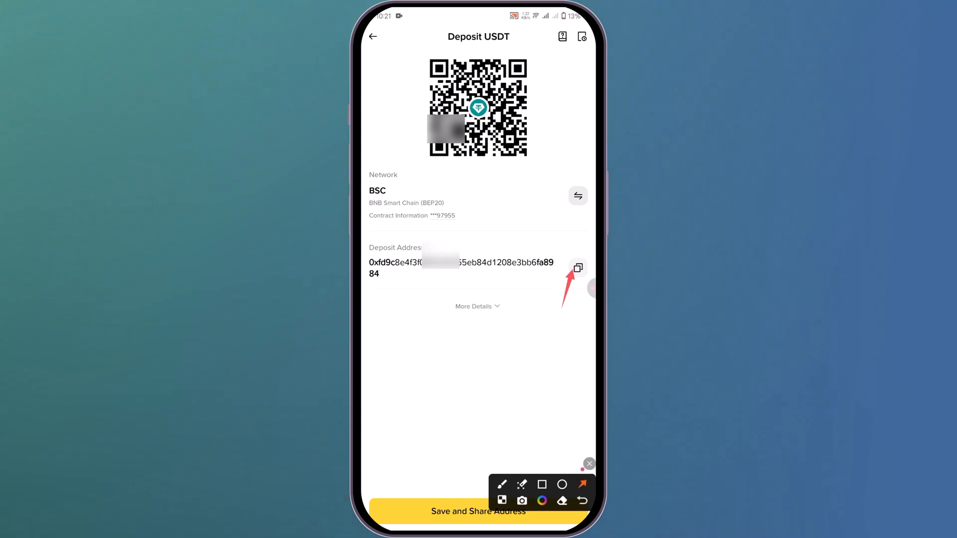
pyautogui.click(577, 267)
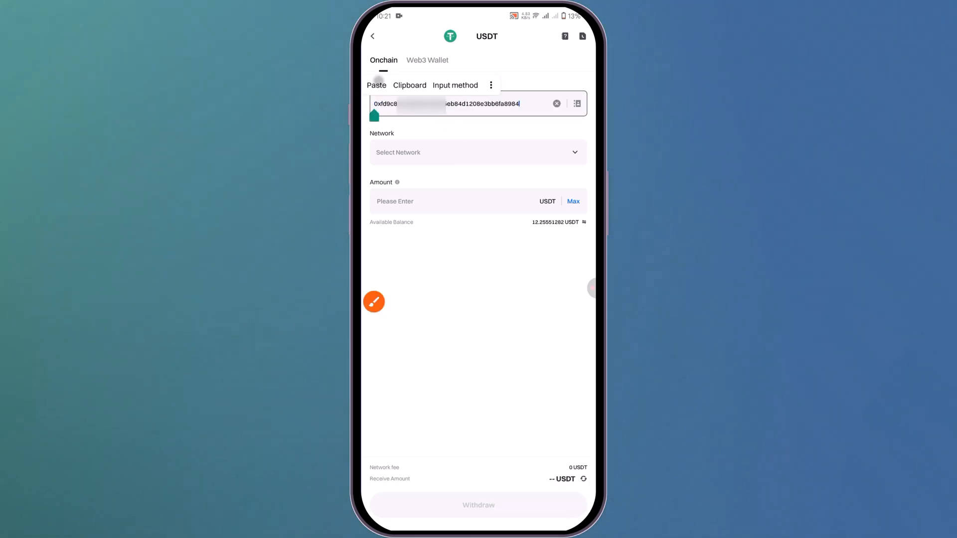
# Paste the Binance address into Gate.io's USDT withdrawal and set BNB Smart Chain (0.5 USDT fee)
pyautogui.click(374, 301)
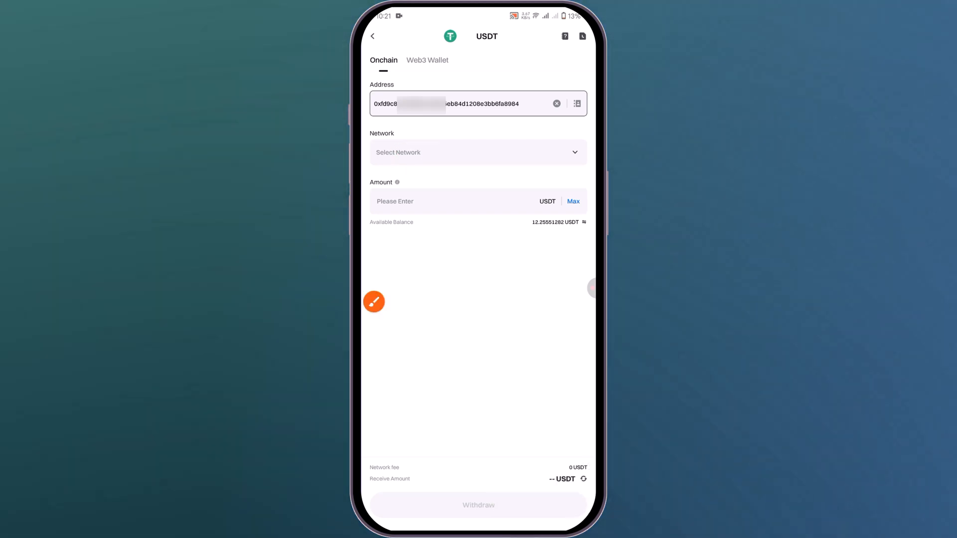
pyautogui.click(478, 152)
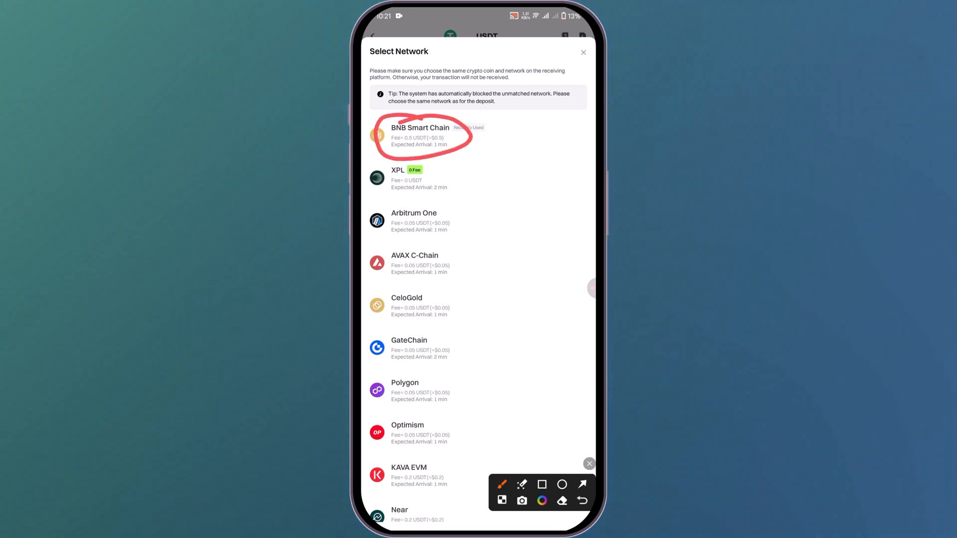
pyautogui.click(420, 135)
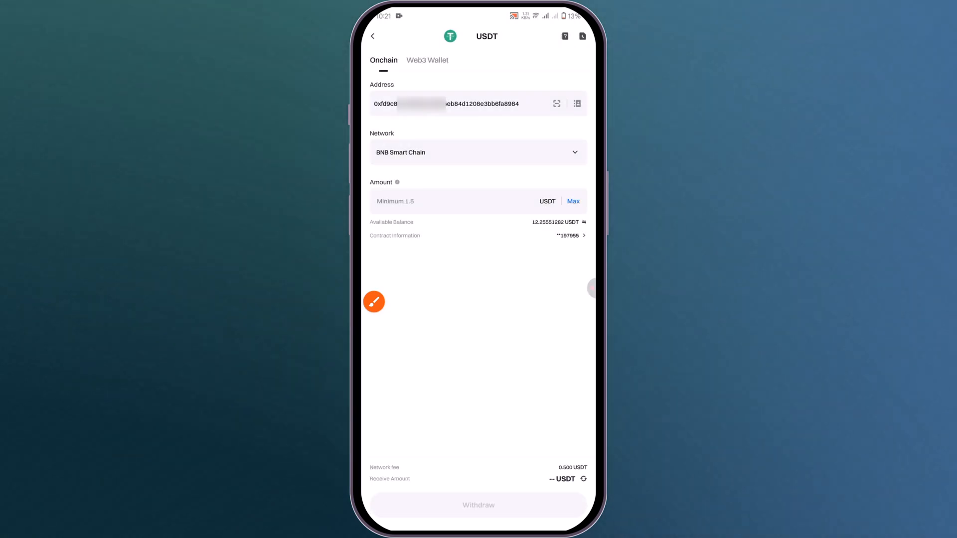
pyautogui.click(374, 301)
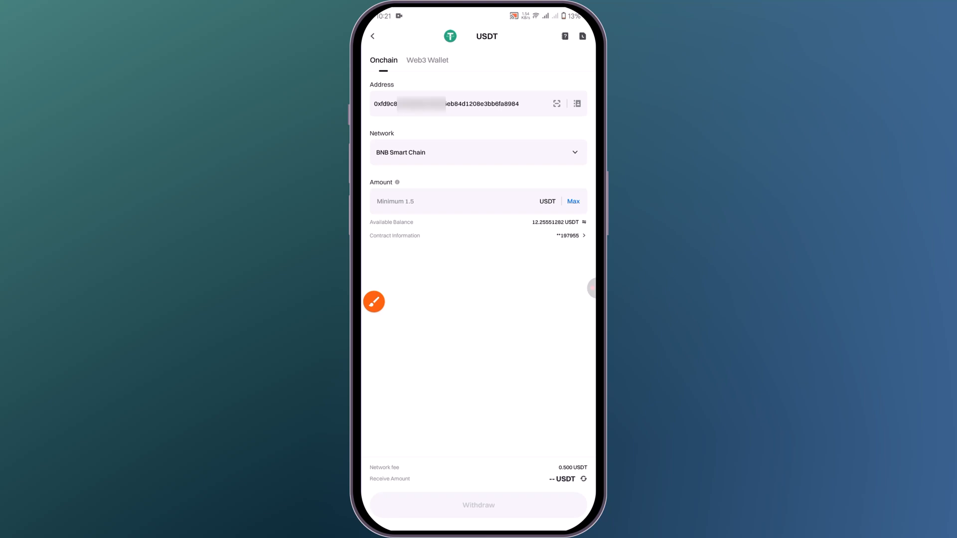
# Withdraw the max 12.25551282 USDT and confirm, with 11.75551282 USDT expected to arrive
pyautogui.click(572, 202)
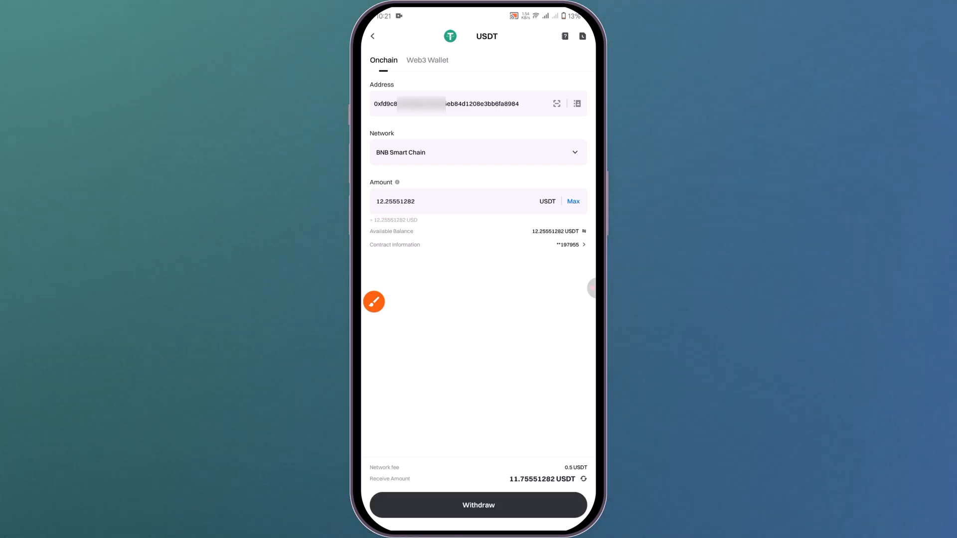
pyautogui.click(373, 301)
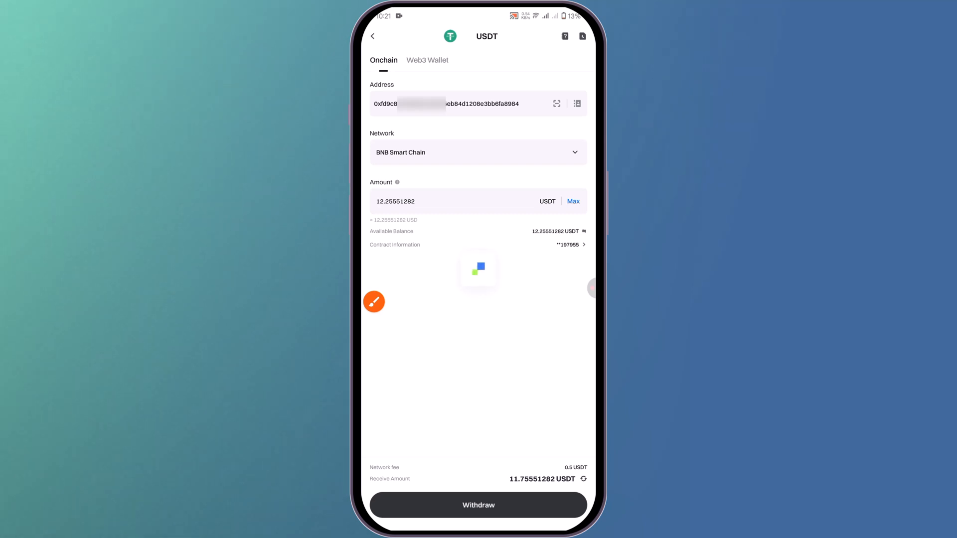
pyautogui.click(478, 505)
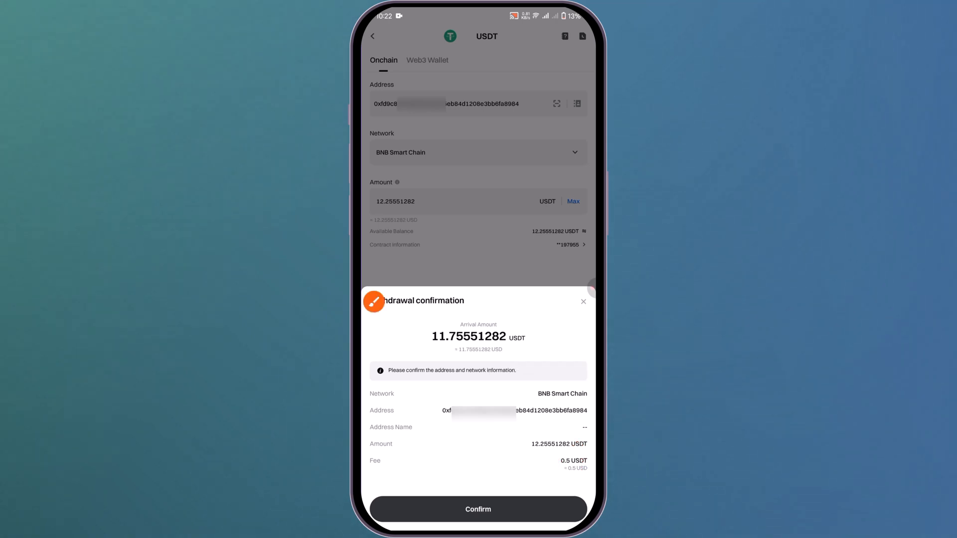
pyautogui.click(583, 301)
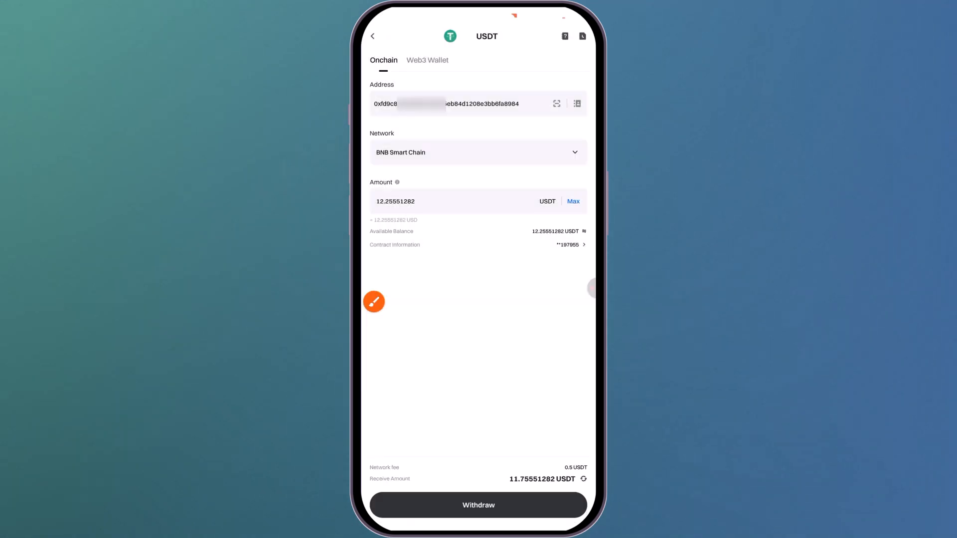
pyautogui.click(478, 504)
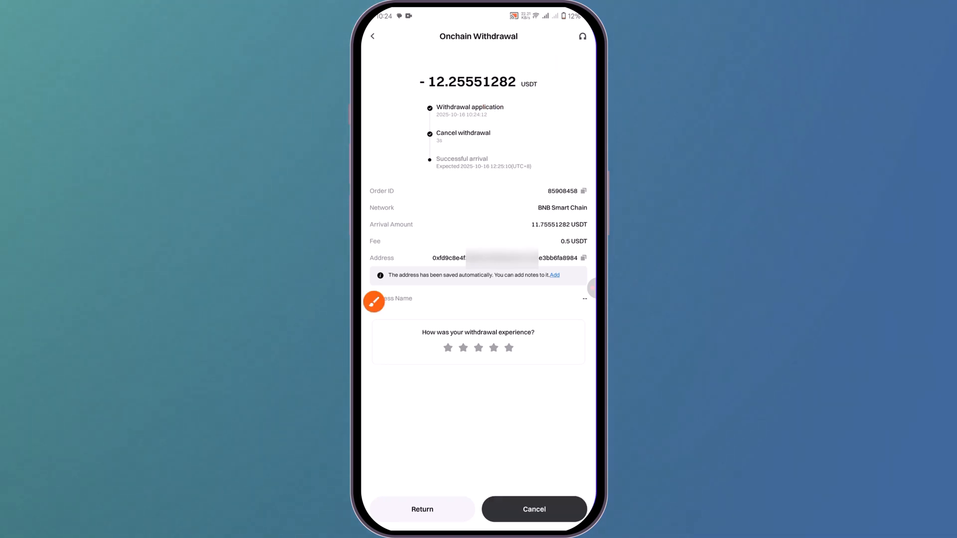
# Leave the 12.25551282 USDT withdrawal record for the phone's recent apps switcher
pyautogui.click(422, 509)
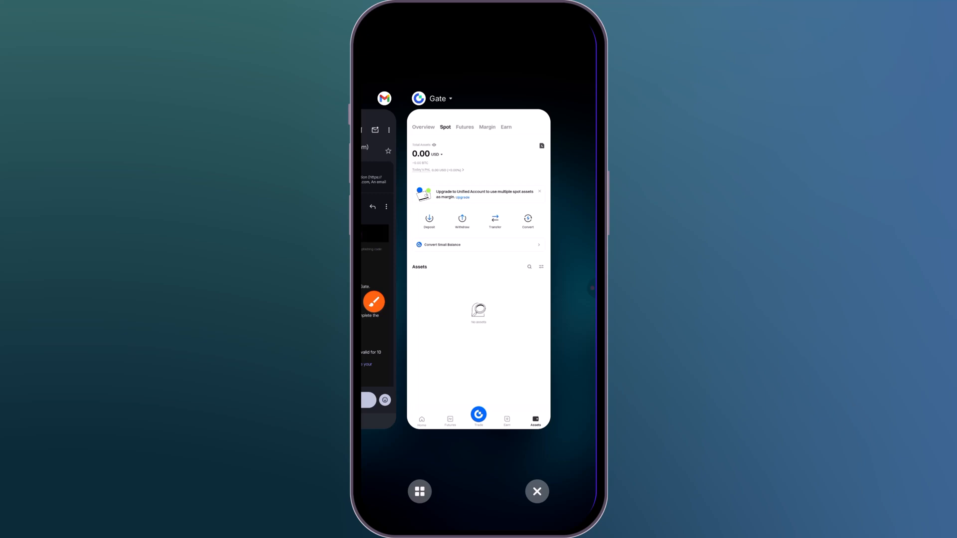
# Switch to Binance and check Assets Overview showing 11.75551282 USDT received, deposit Complete
pyautogui.click(478, 275)
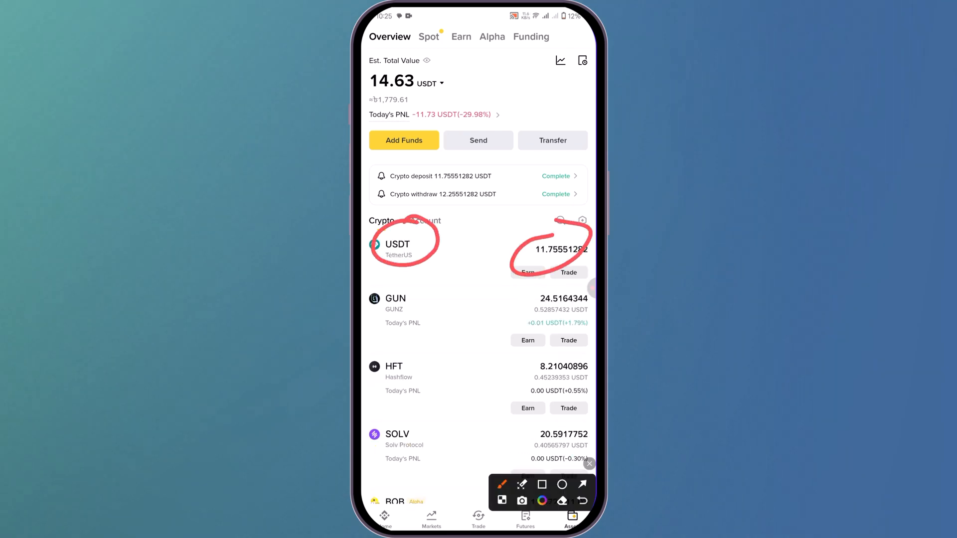
pyautogui.click(589, 464)
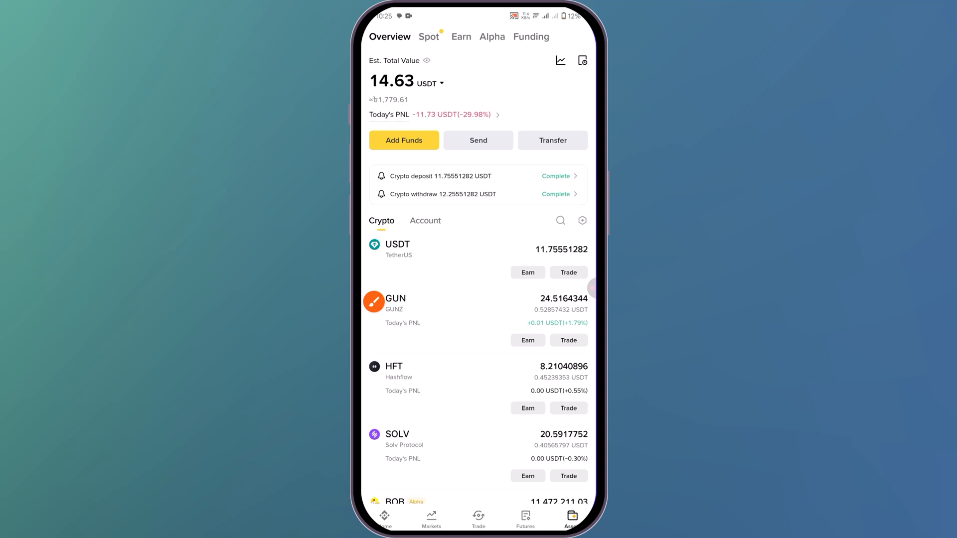